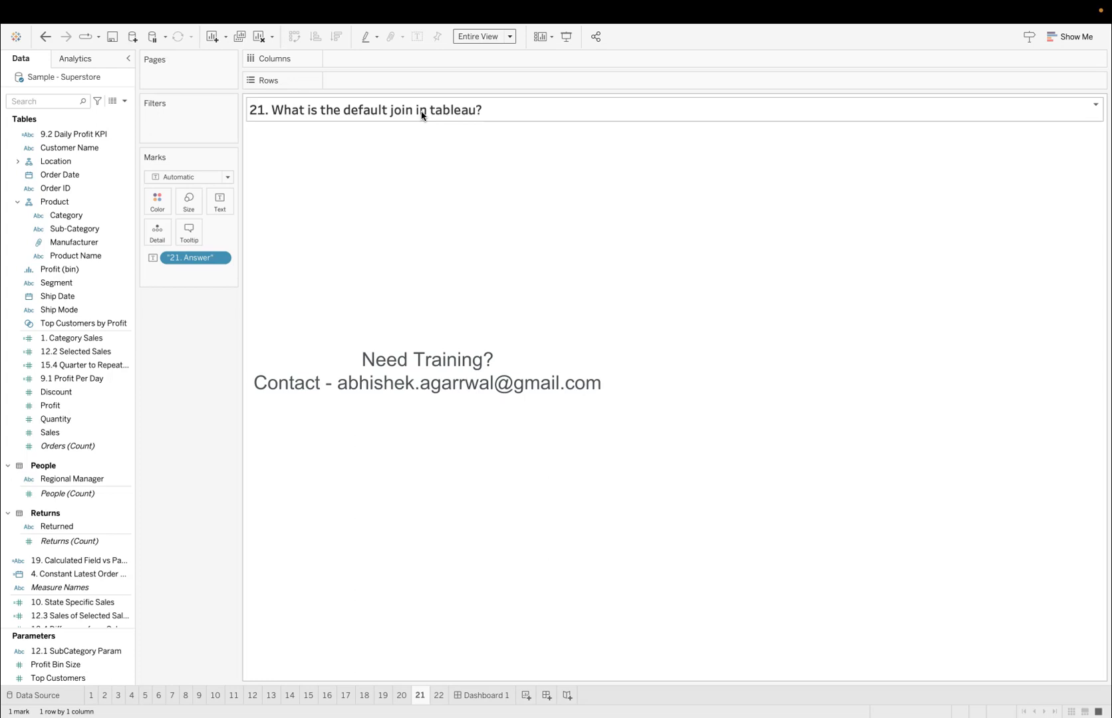
Step: Show the Sample - Superstore data source canvas with Orders related to People and Returns
left_click(75, 651)
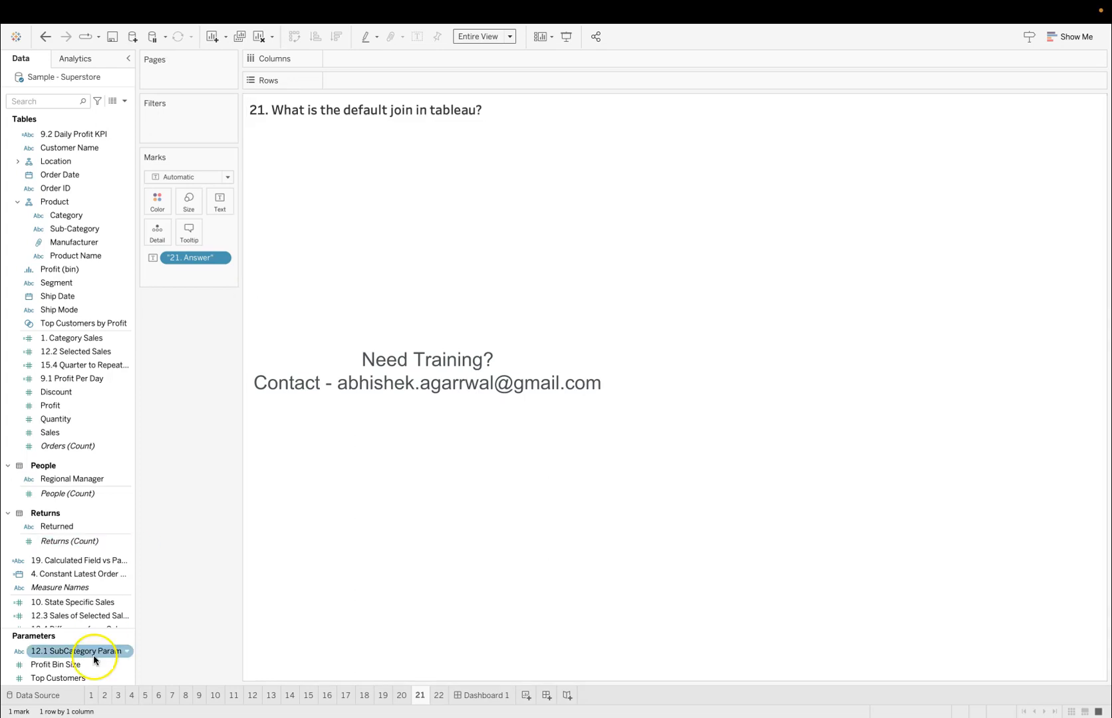
left_click(35, 701)
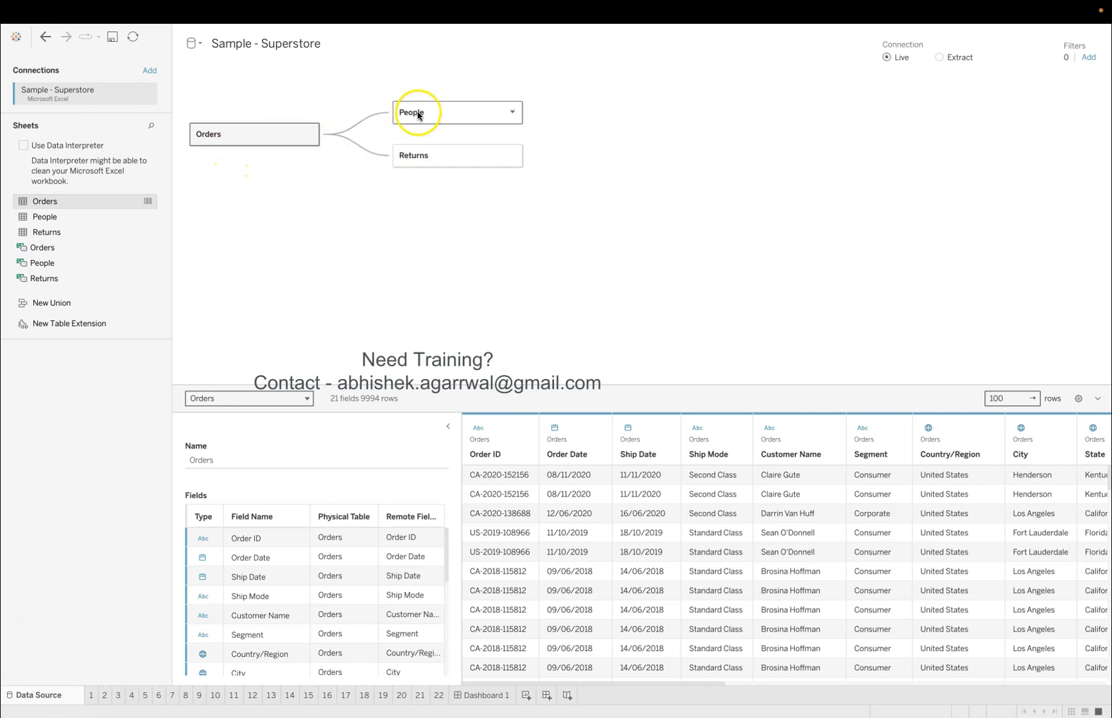
mouse_move(428, 279)
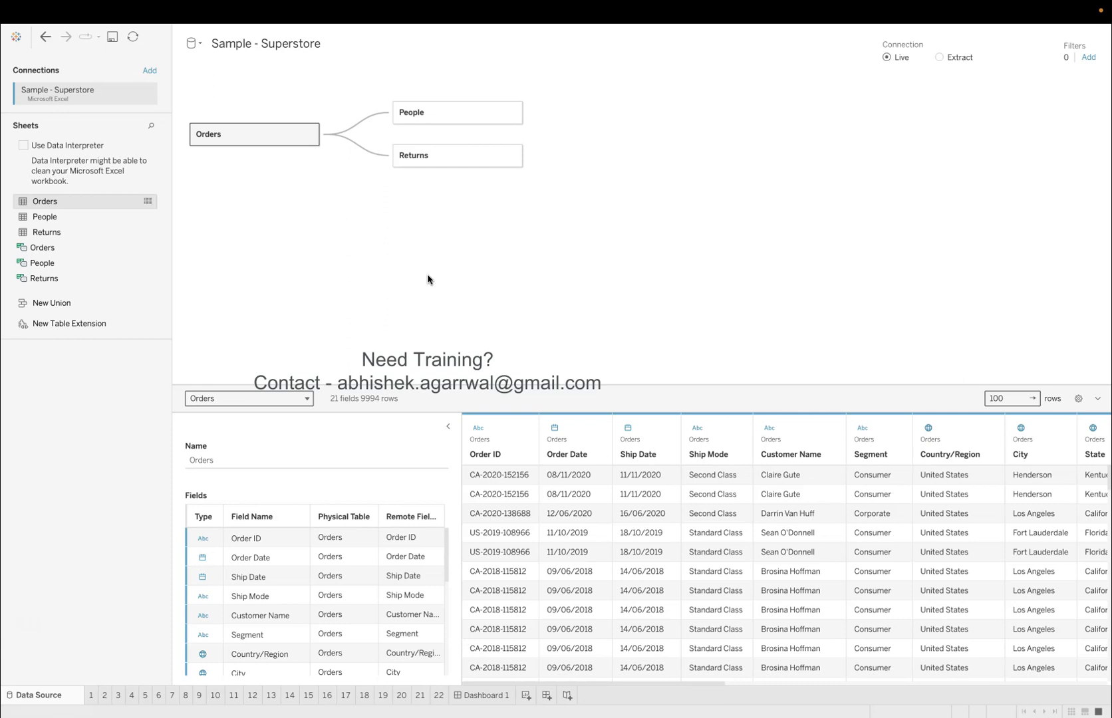
Step: Return to worksheet 20 on converting dates to a fiscal calendar
left_click(402, 695)
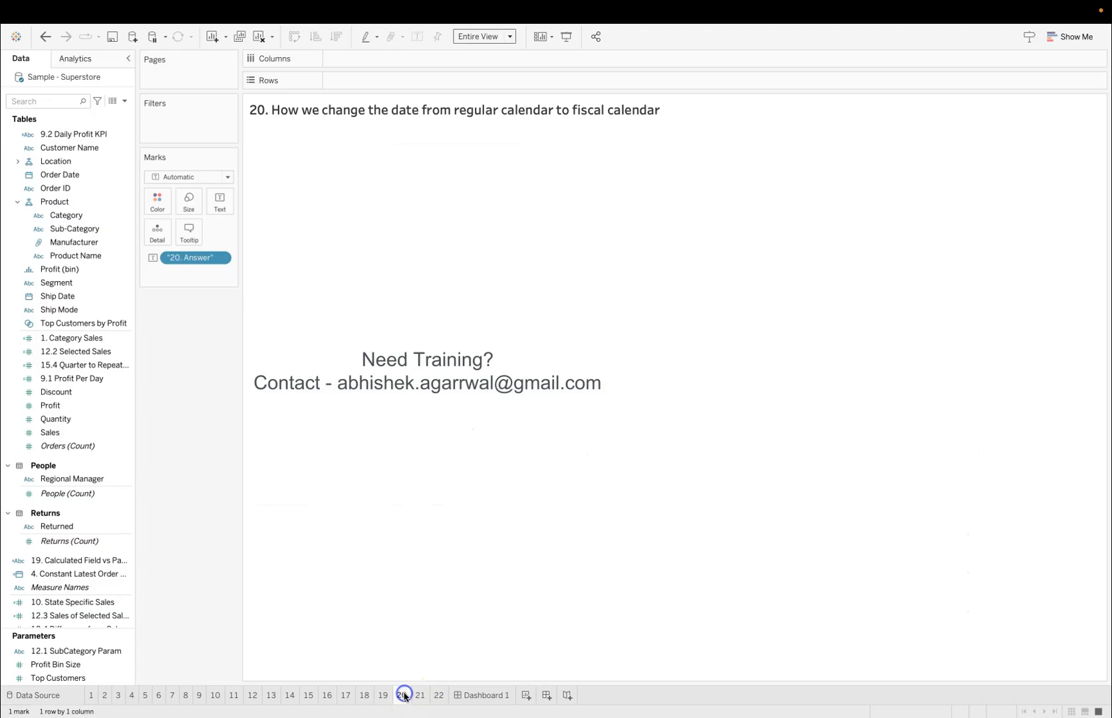
left_click(420, 695)
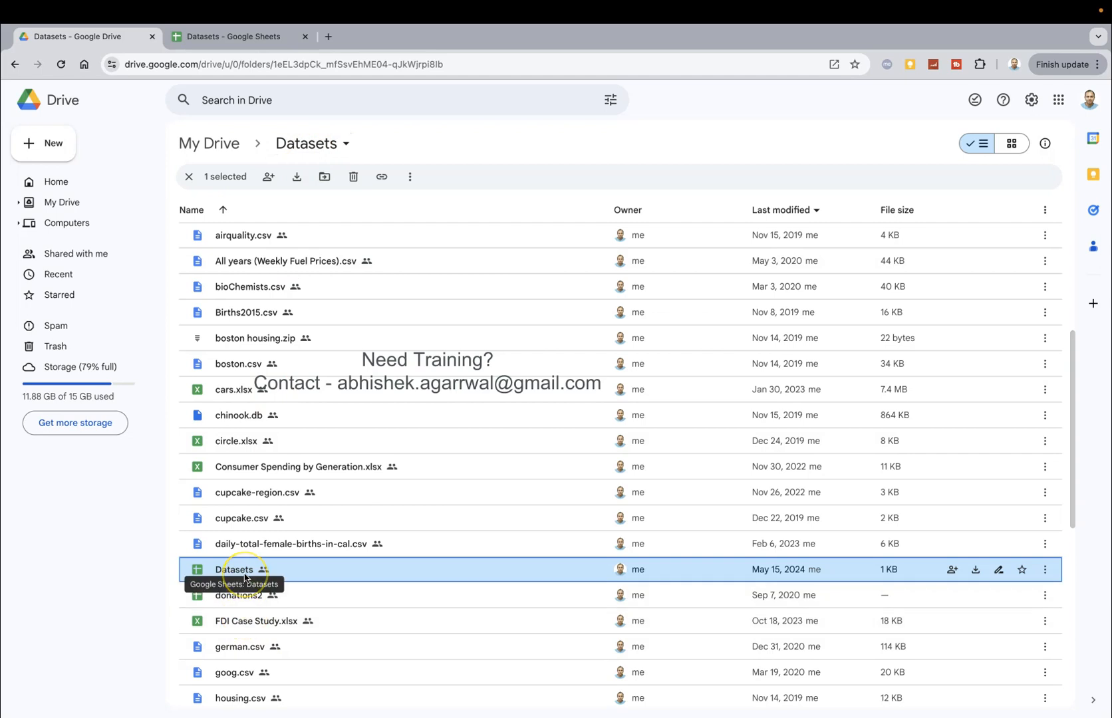
Step: Open the Datasets Google Sheets file from the Datasets folder
left_click(231, 35)
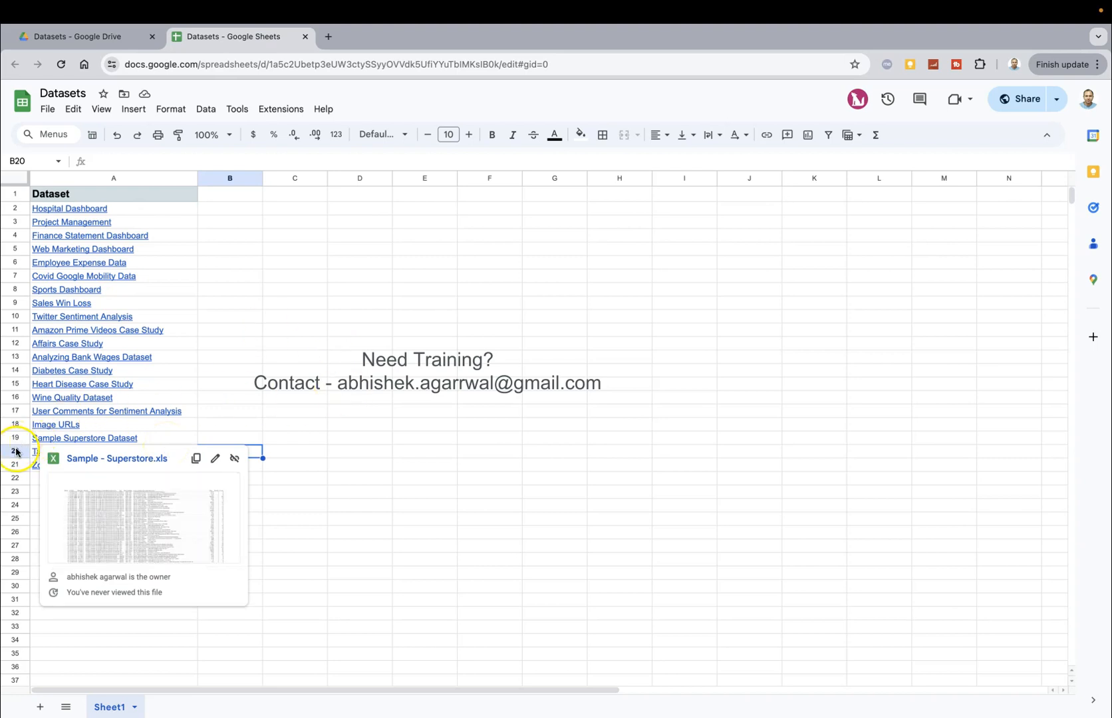
Step: Select row 20 holding the Tableau Interview Questions Workbook link
left_click(107, 451)
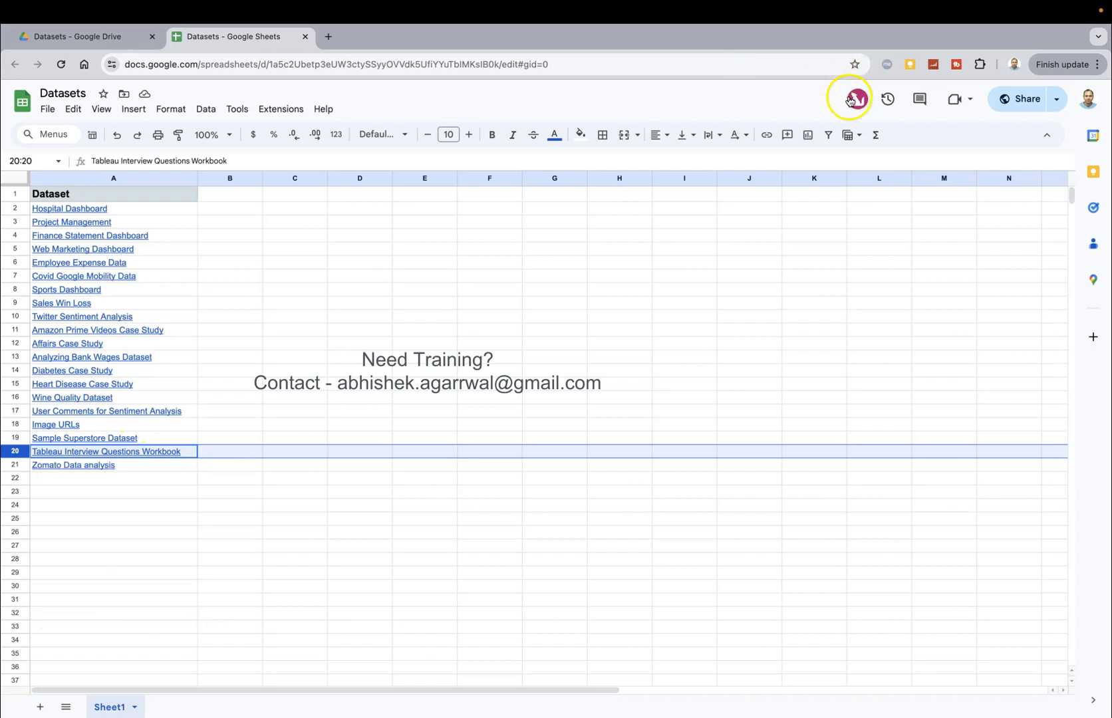
mouse_move(856, 98)
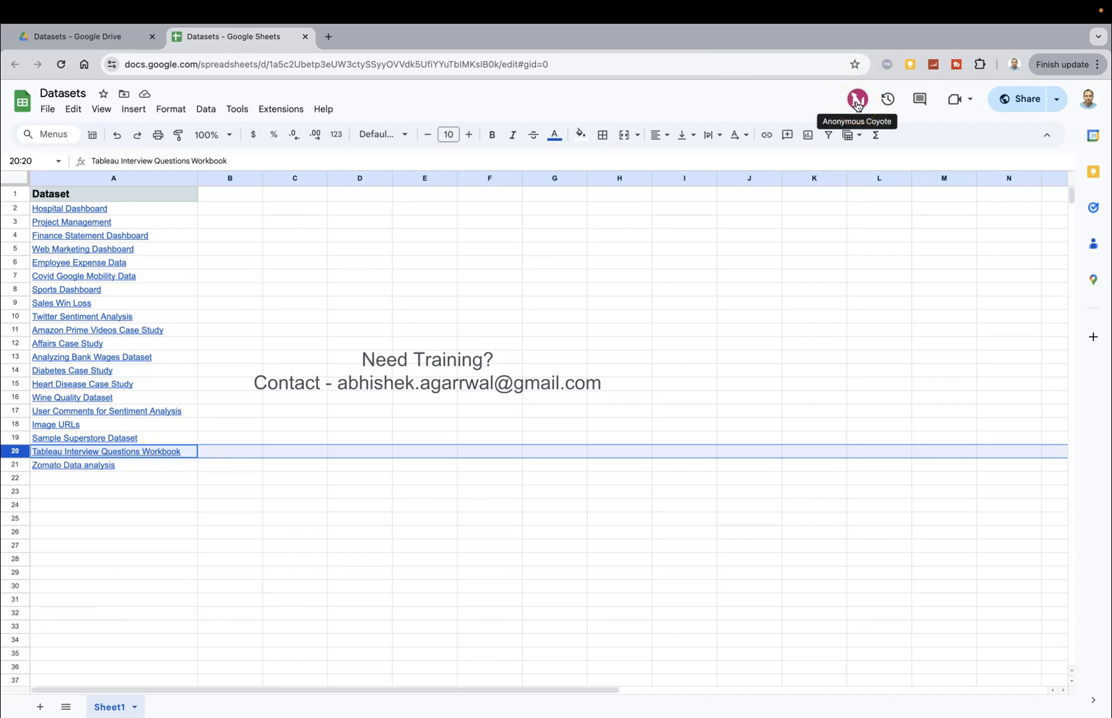